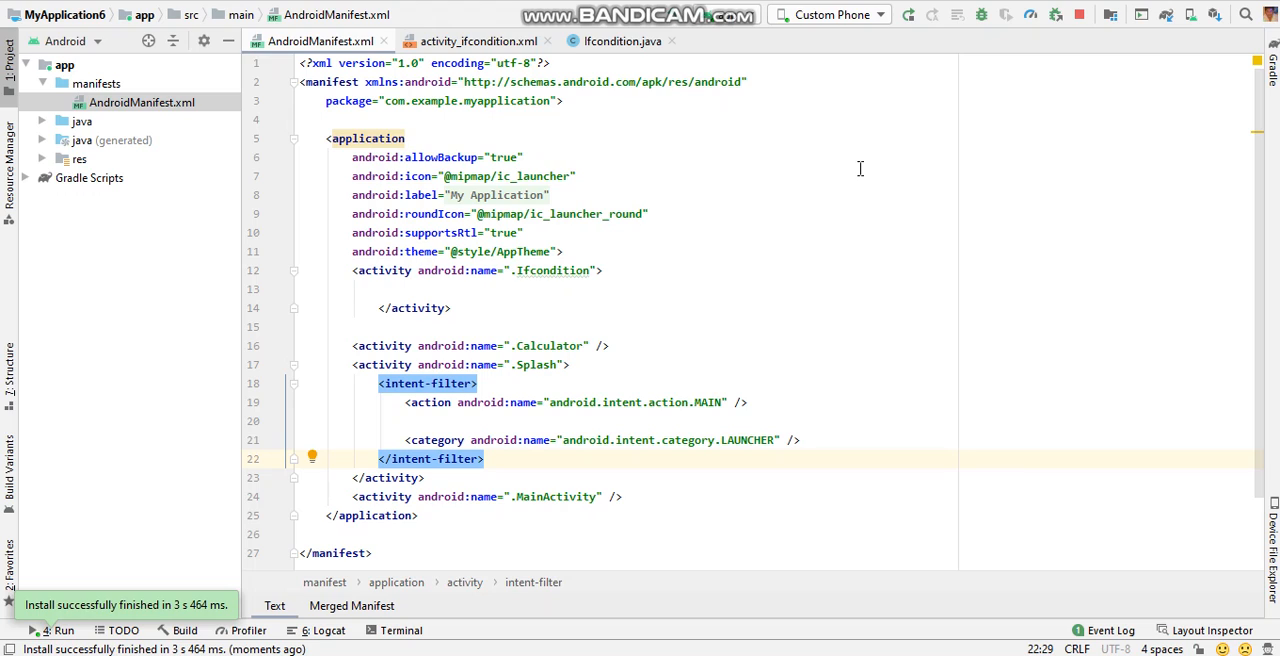
{"action": "mouse_move", "coordinate": [780, 476]}
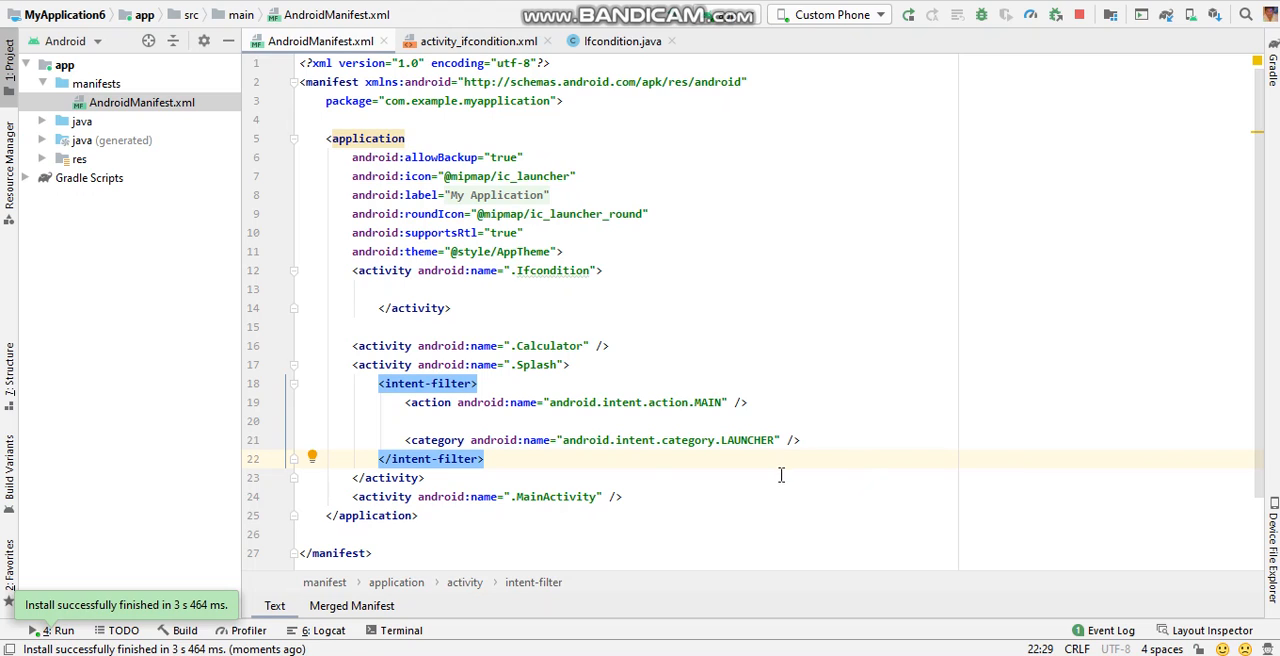
{"action": "mouse_move", "coordinate": [776, 580]}
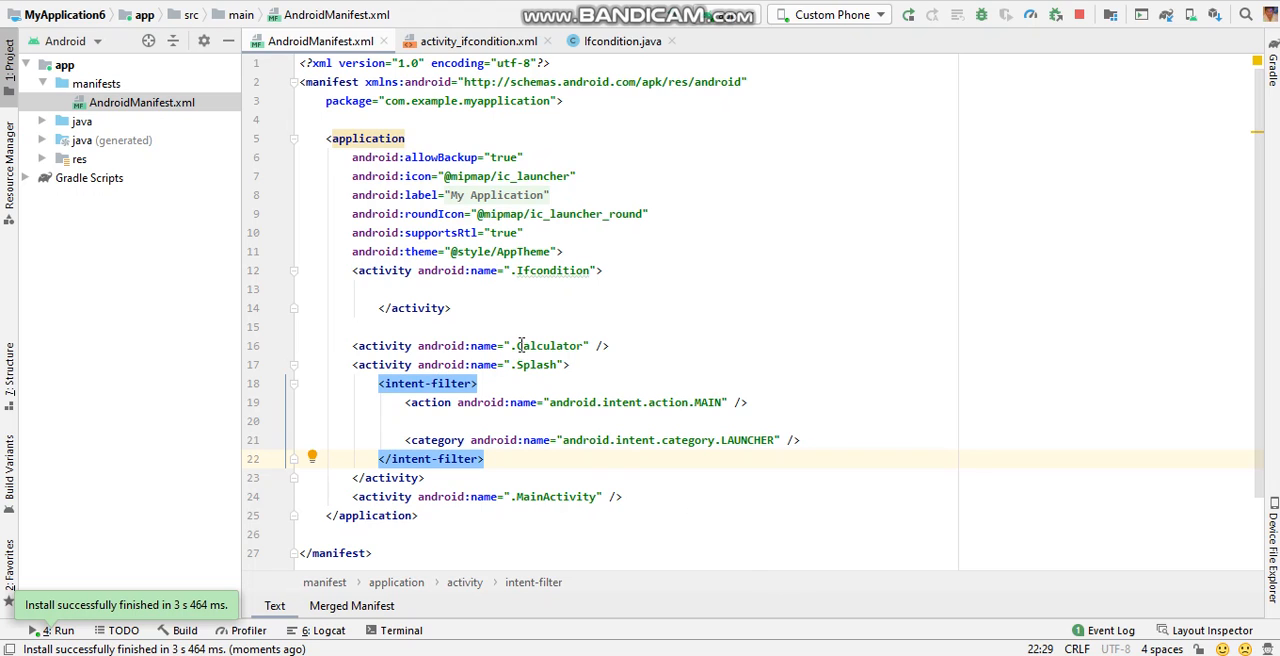
{"action": "mouse_move", "coordinate": [550, 276]}
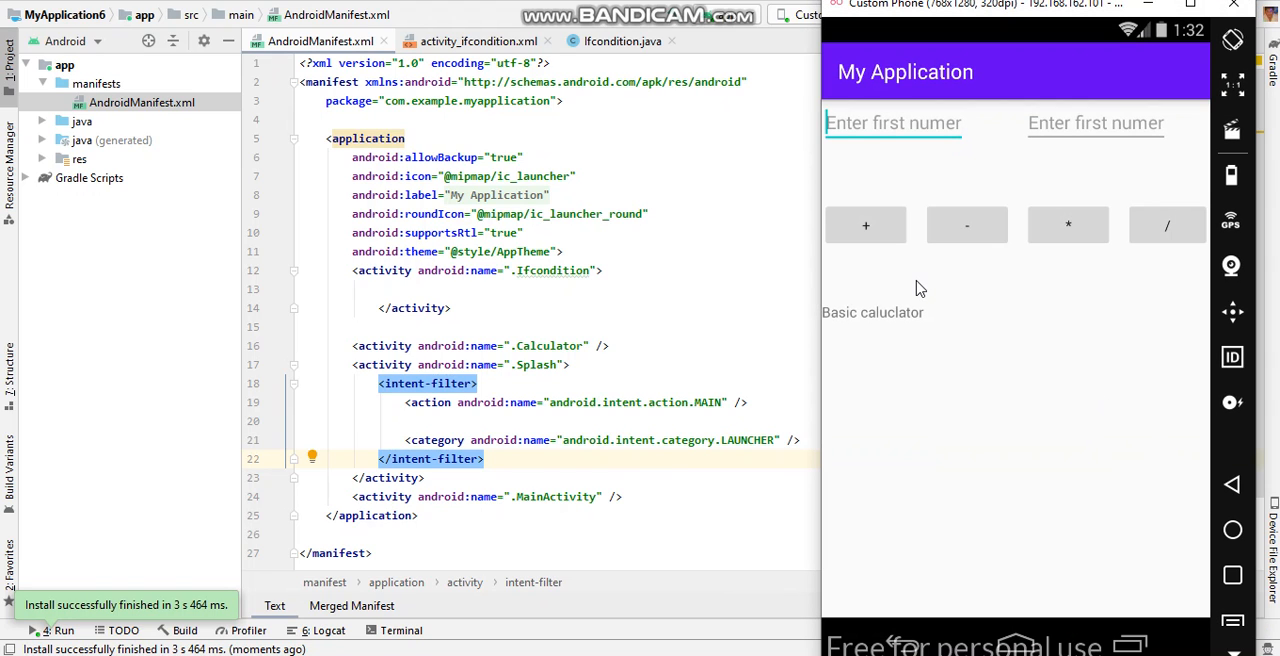
{"action": "mouse_move", "coordinate": [920, 280]}
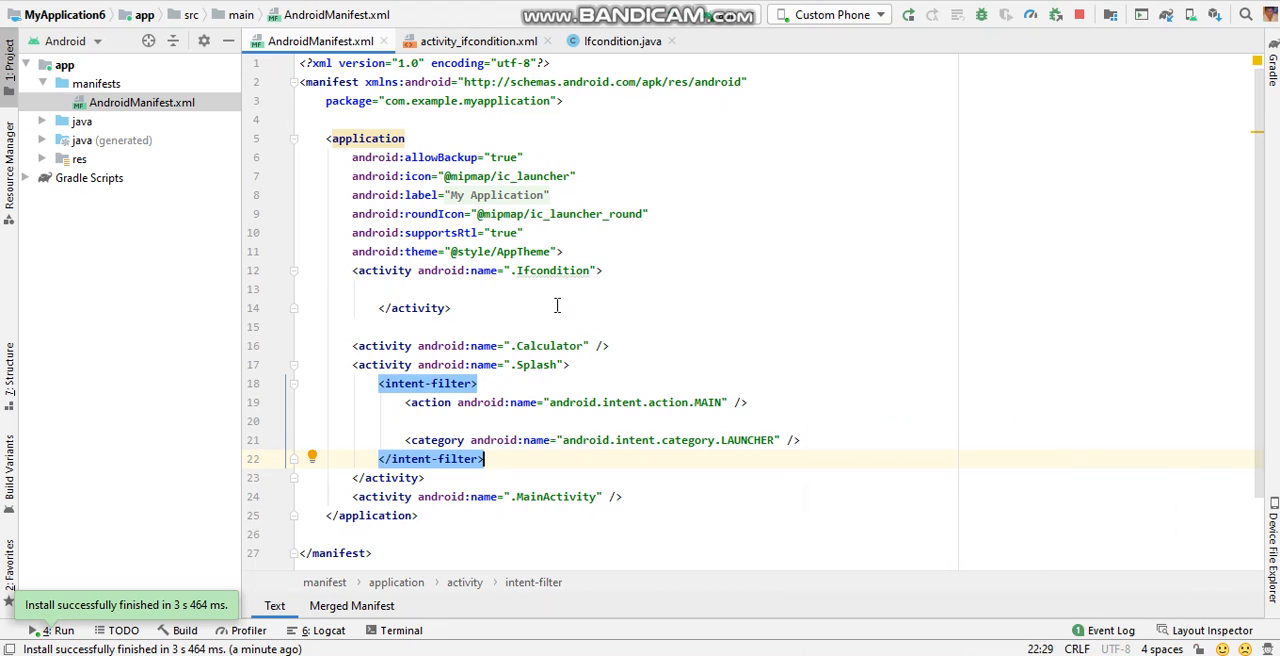
{"action": "mouse_move", "coordinate": [544, 300]}
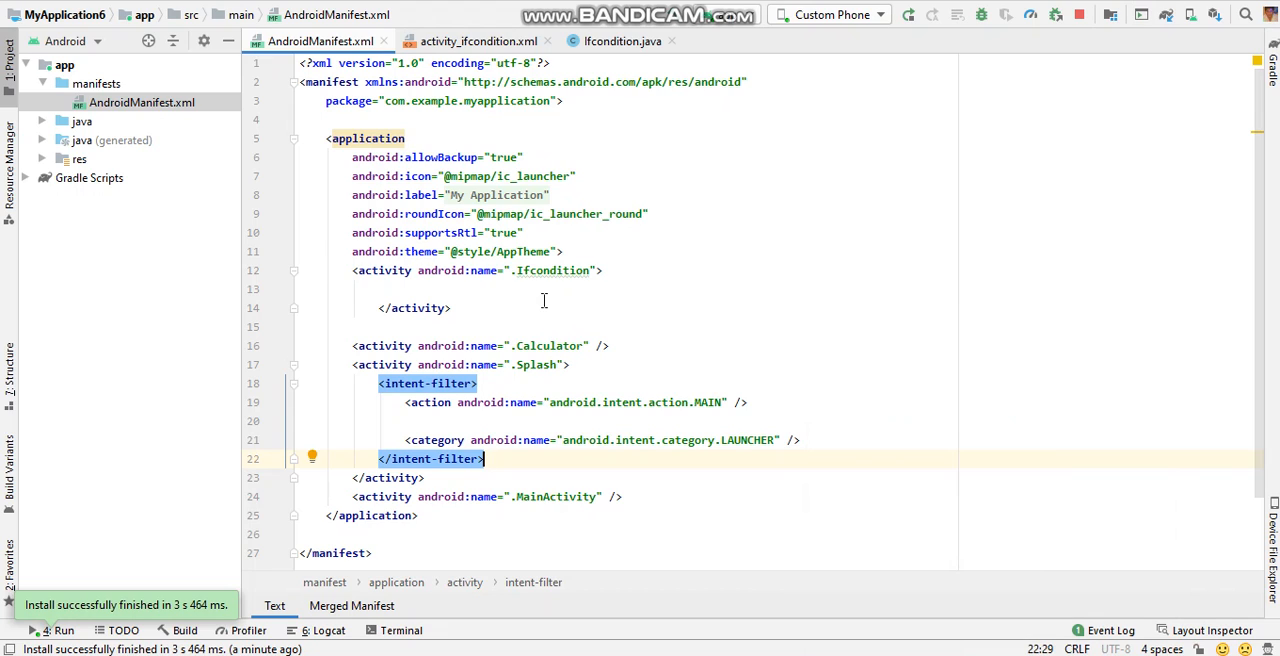
{"action": "mouse_move", "coordinate": [518, 304]}
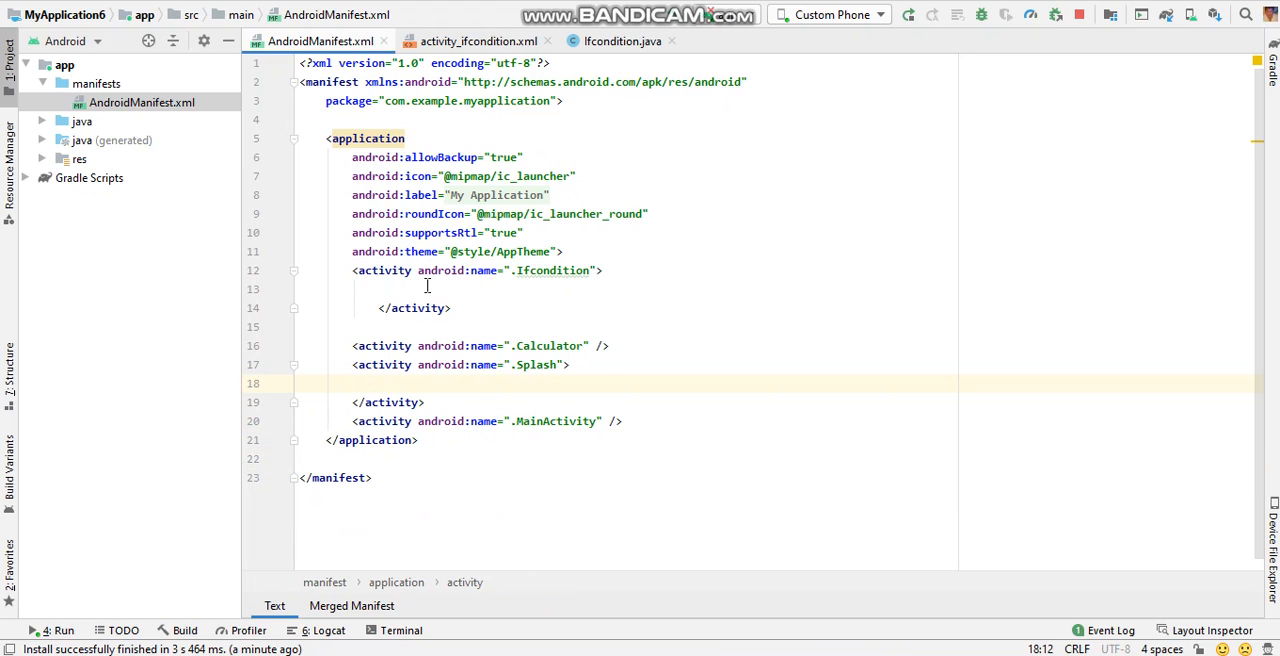
Place the launcher intent-filter inside the .Ifcondition activity and run the app on the emulator.
{"action": "left_click", "coordinate": [428, 288]}
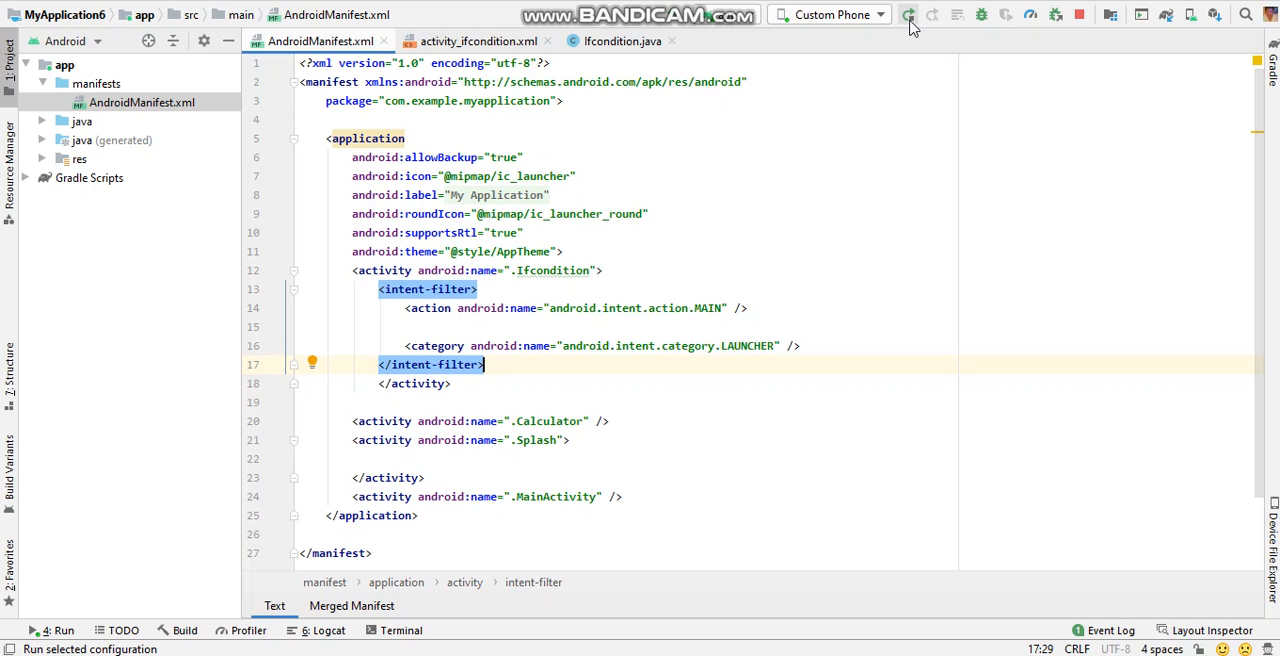
{"action": "left_click", "coordinate": [904, 14]}
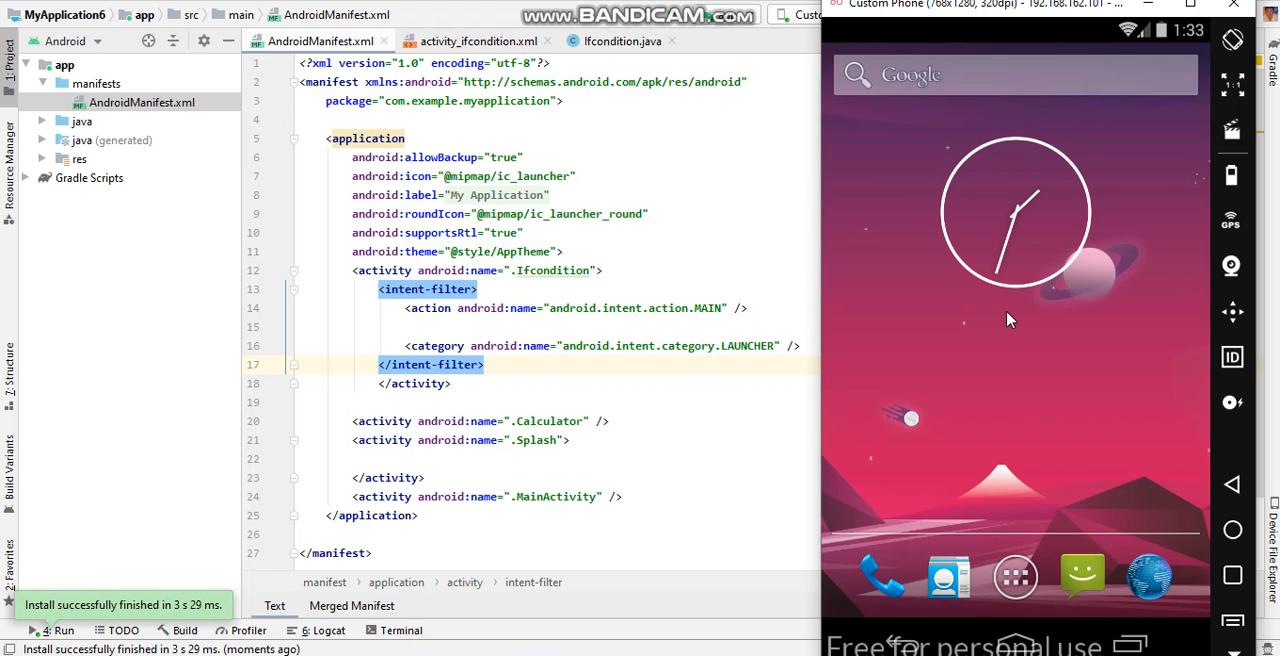
{"action": "mouse_move", "coordinate": [1014, 316]}
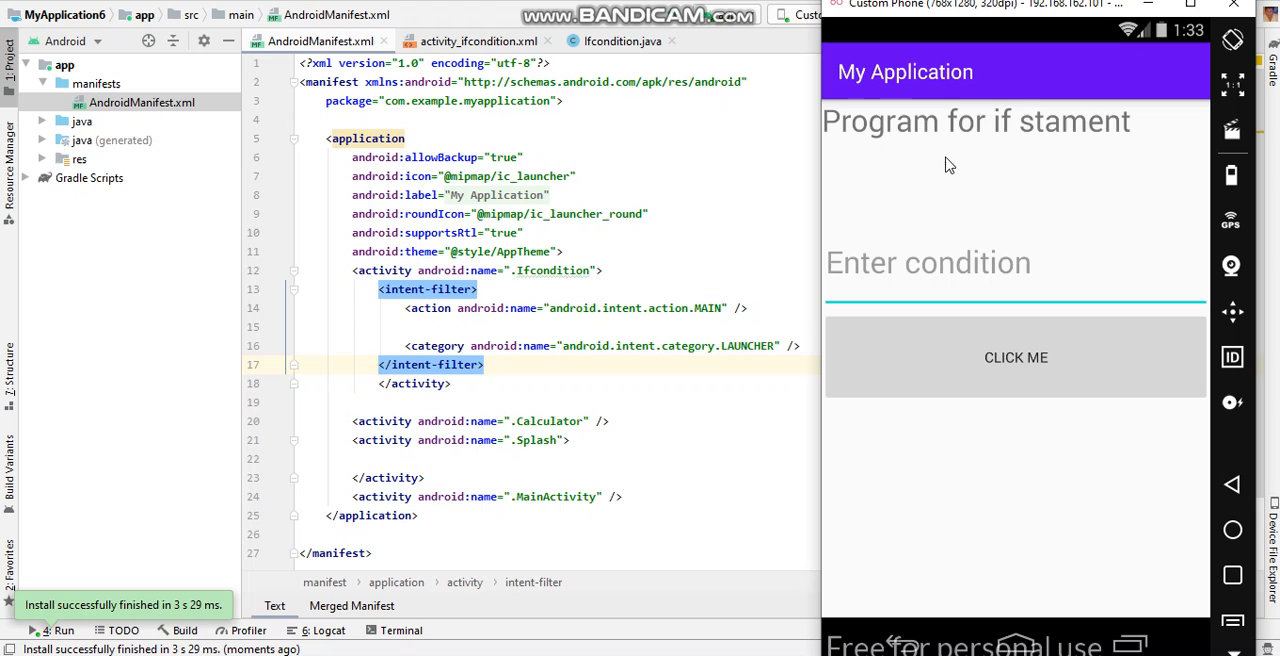
{"action": "mouse_move", "coordinate": [1116, 120]}
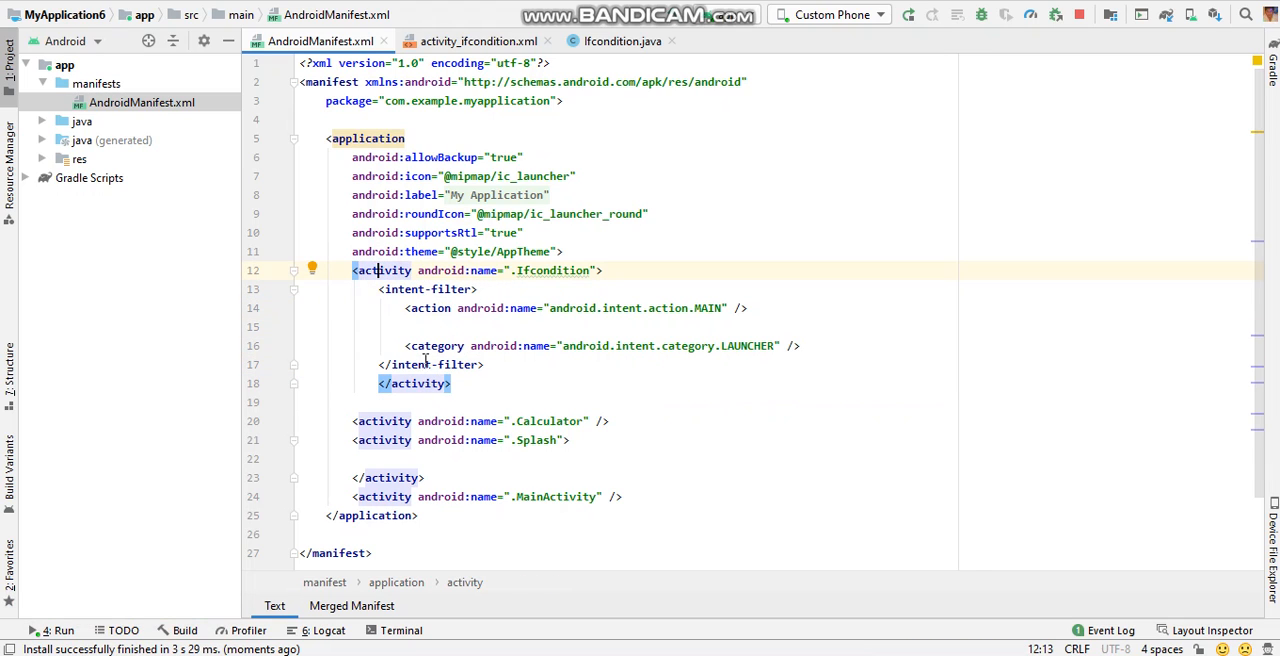
{"action": "left_click", "coordinate": [428, 384]}
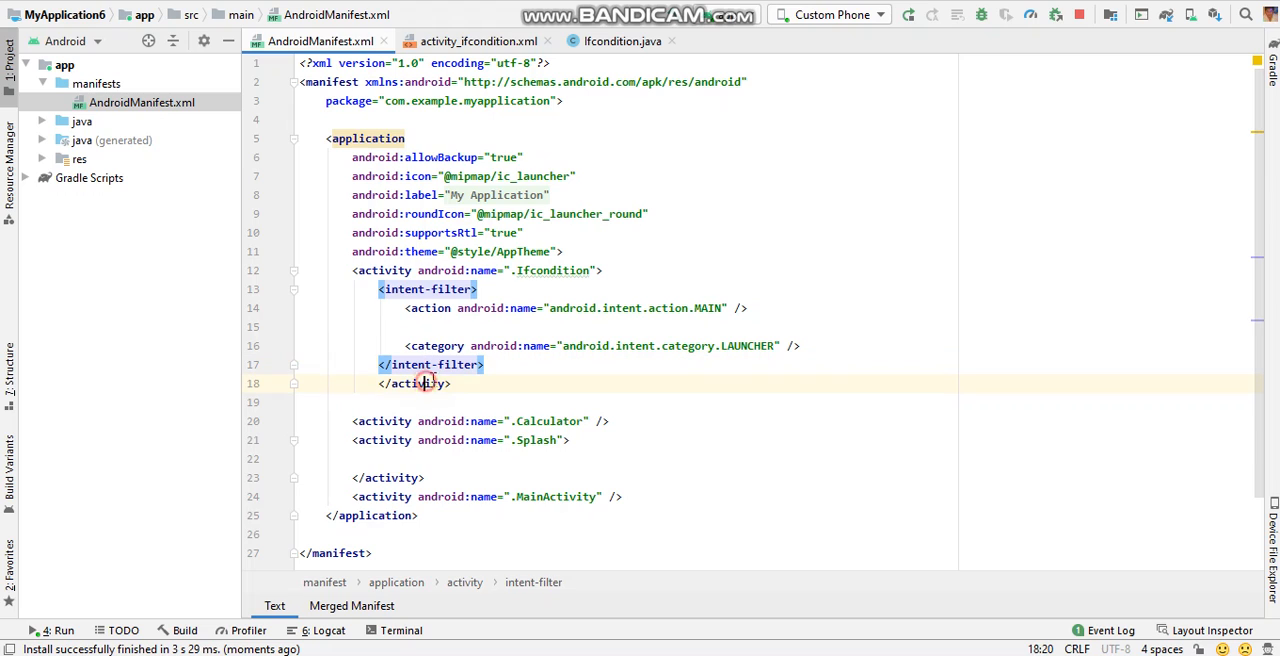